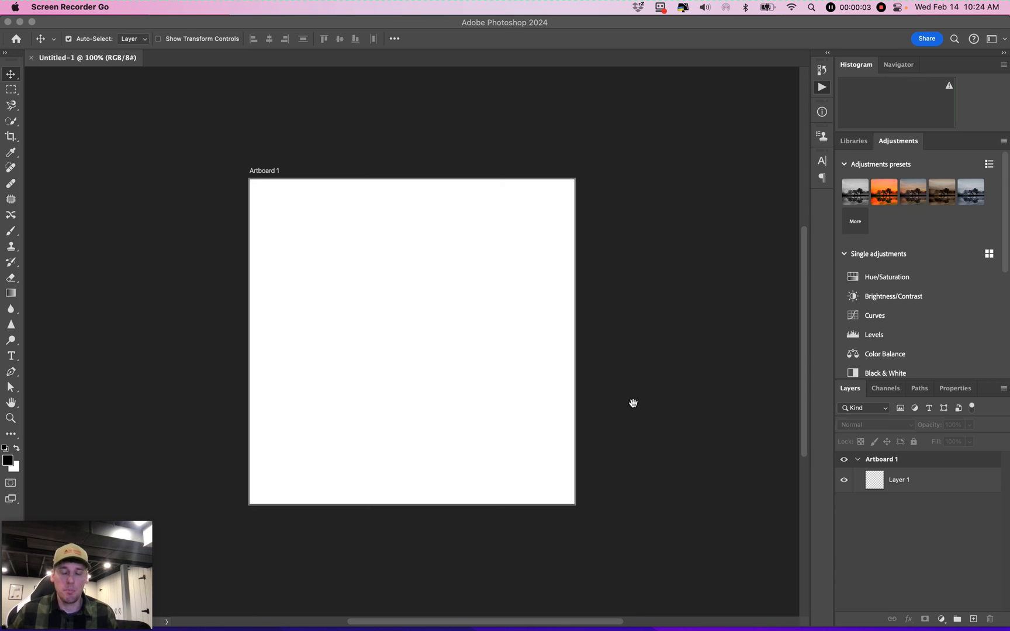
mouse_move(663, 382)
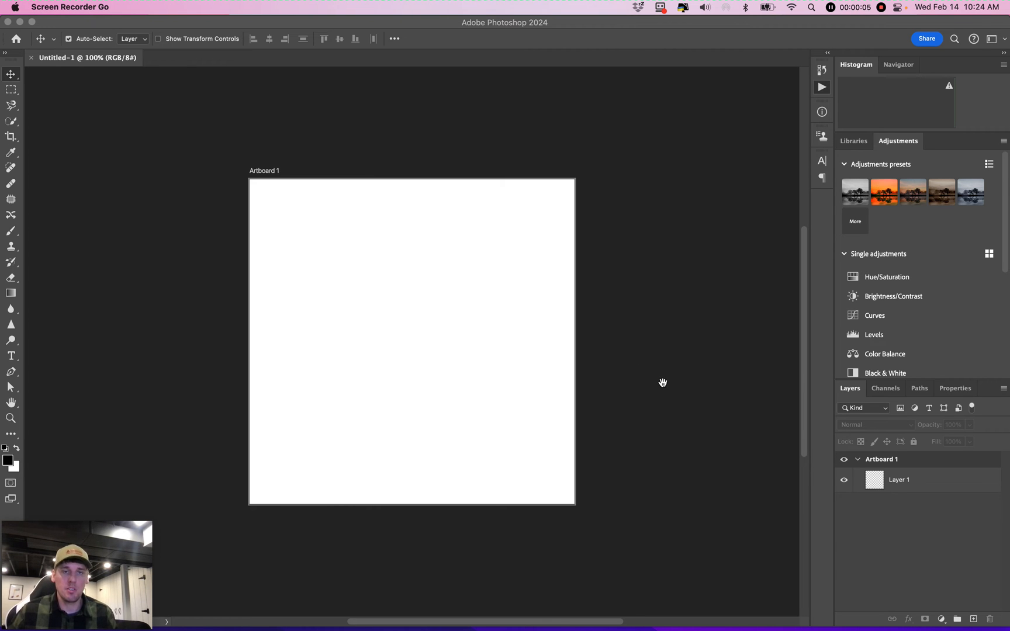
mouse_move(595, 174)
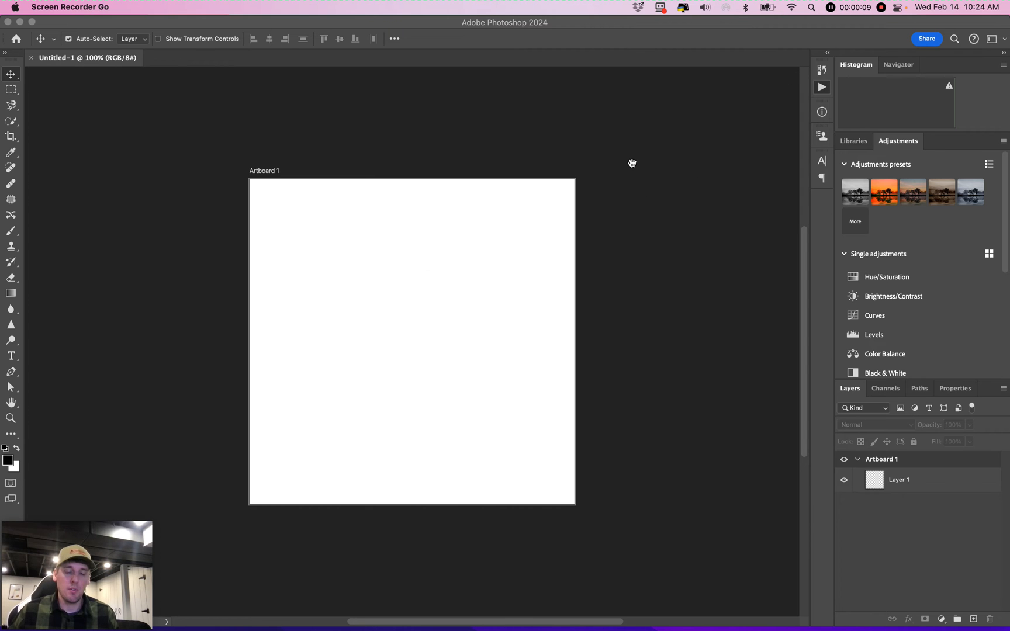
mouse_move(721, 174)
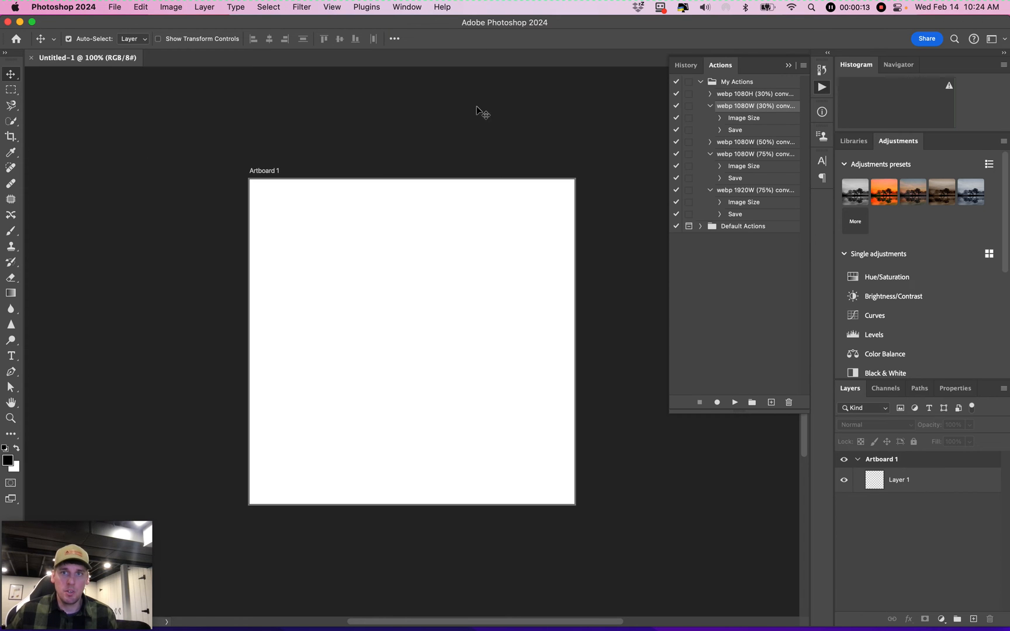
mouse_move(766, 141)
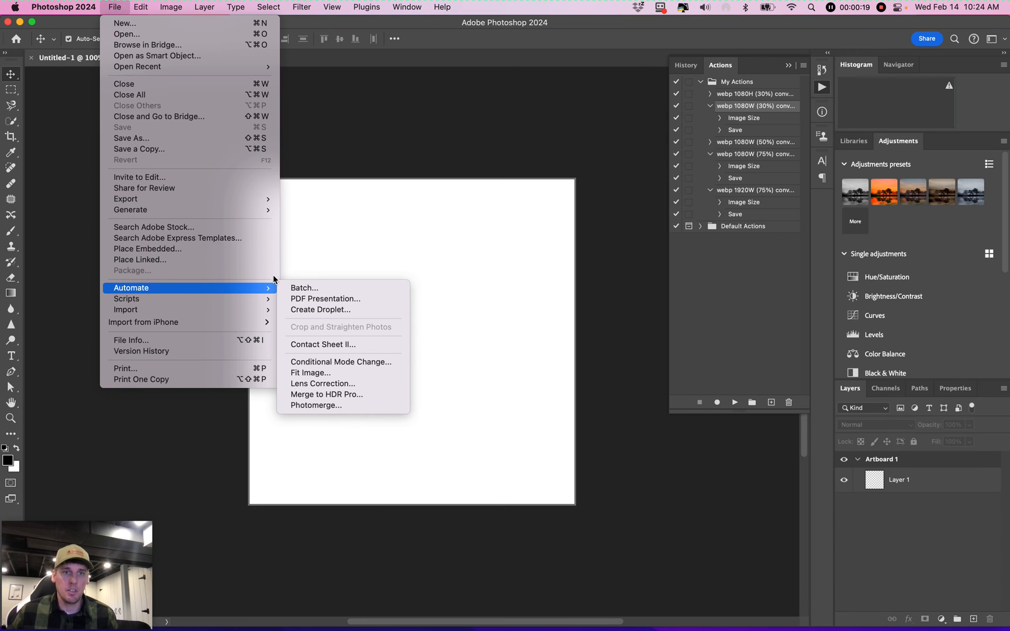
Start a Batch run and choose the coffee shop photos folder as the source
left_click(304, 287)
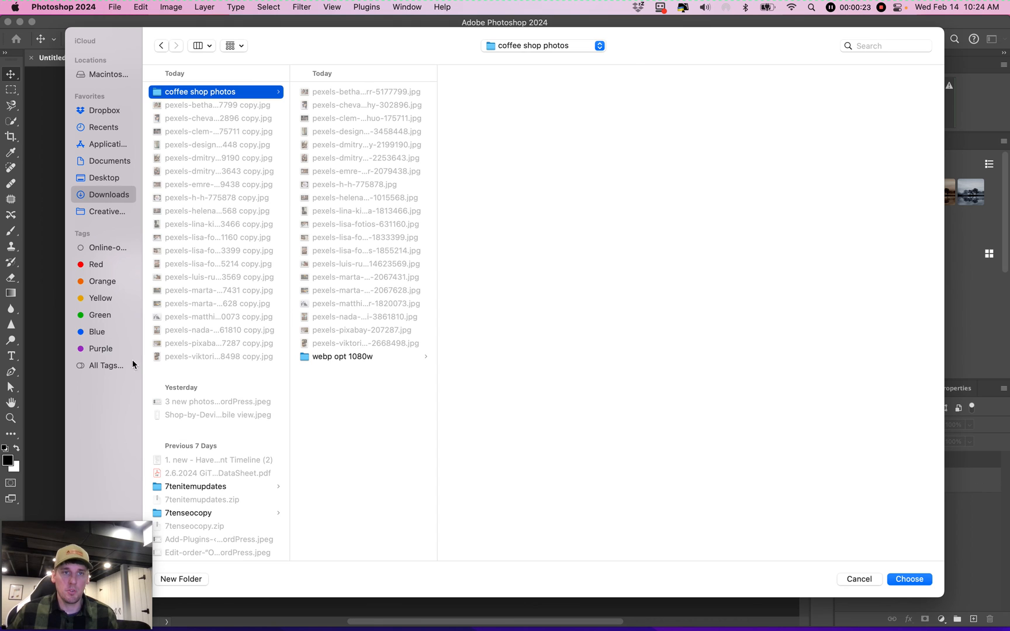
mouse_move(398, 392)
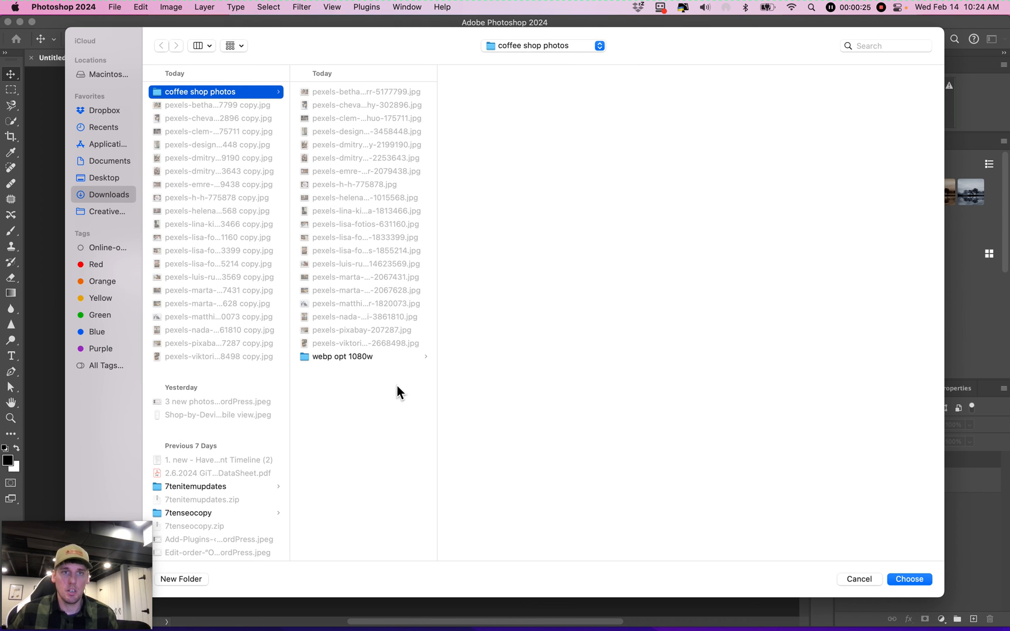
left_click(909, 579)
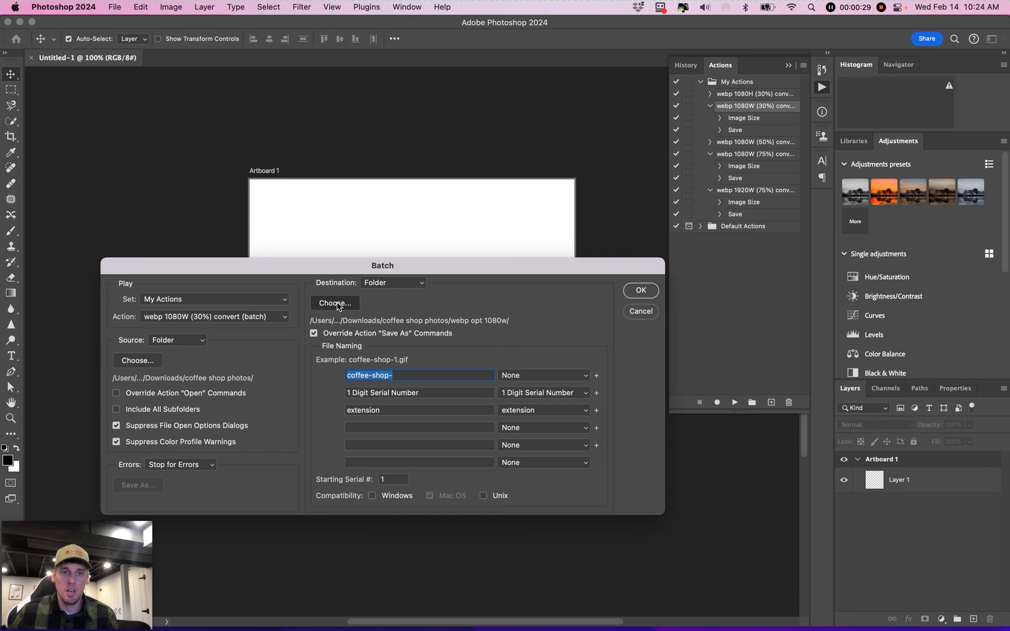
Choose the webp opt 1080w folder as the batch destination
left_click(334, 303)
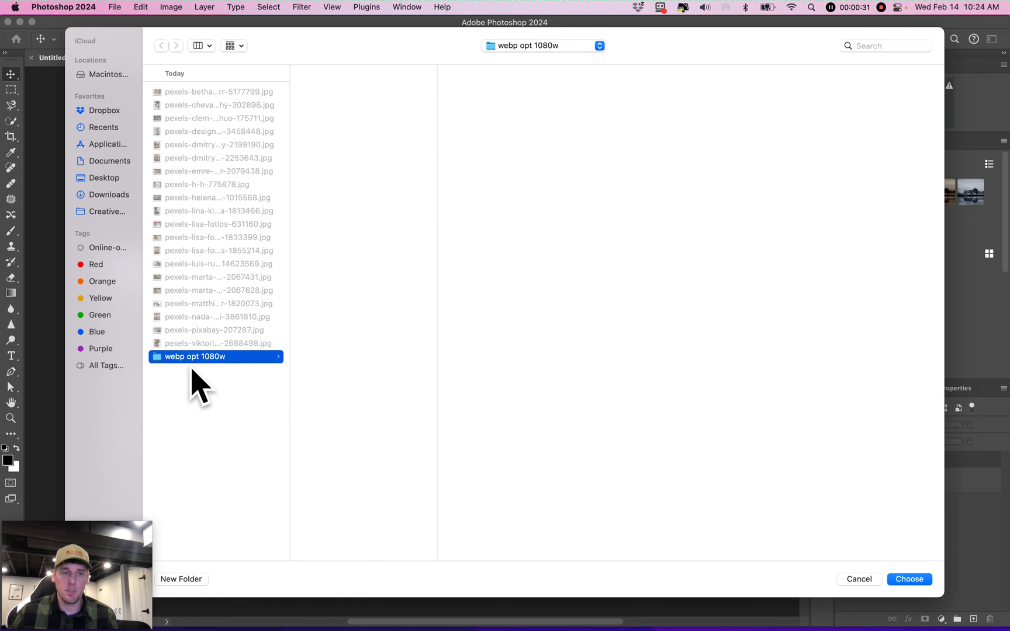
mouse_move(909, 579)
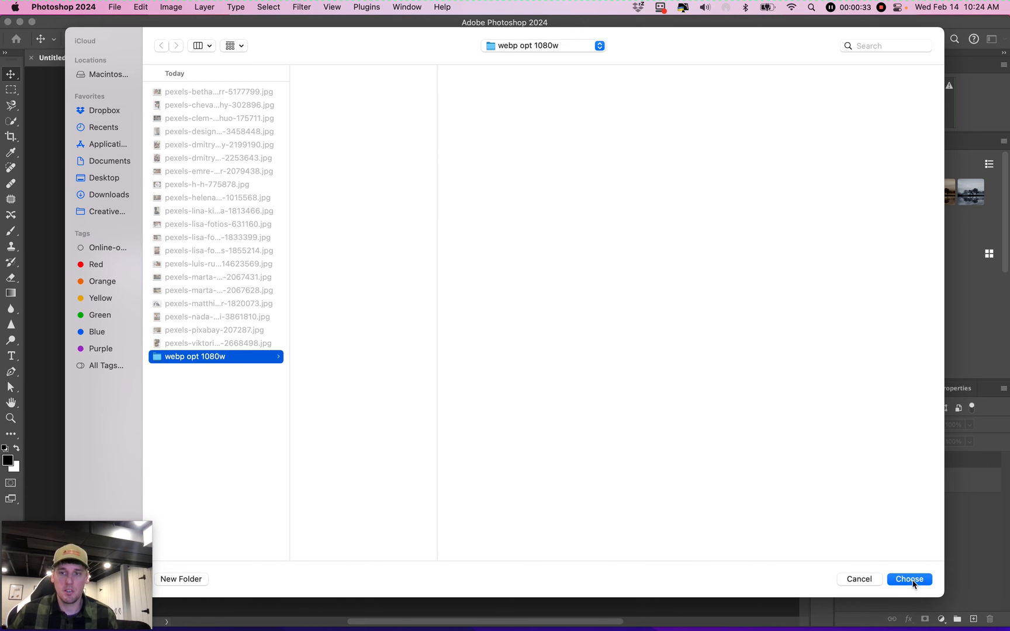
left_click(909, 580)
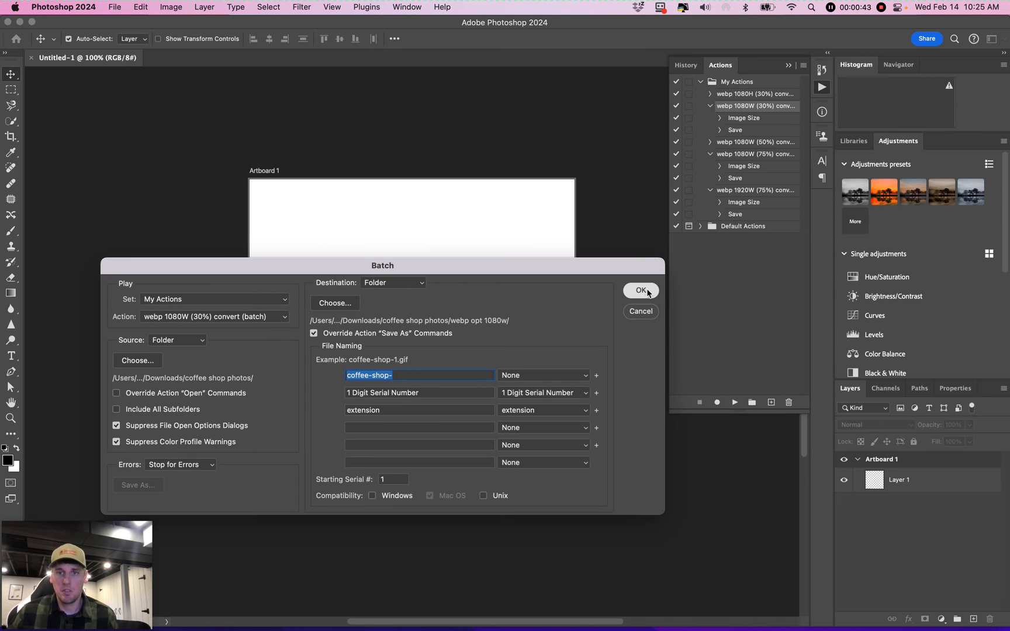
Run the batch conversion on all coffee shop photos
left_click(640, 291)
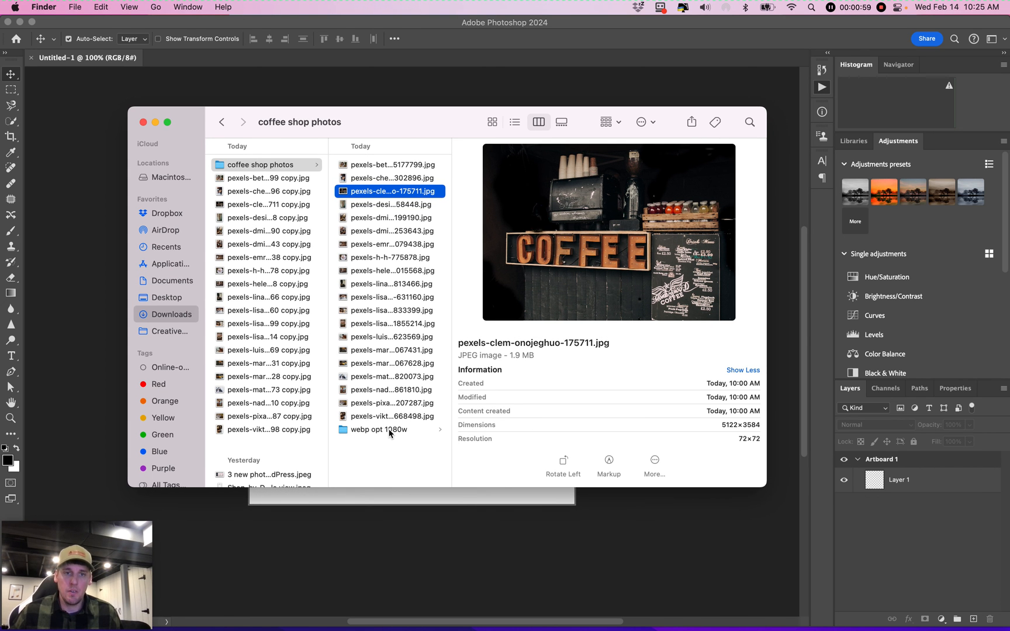
Open the webp opt 1080w folder to see the coffee-shop WebP files
left_click(379, 430)
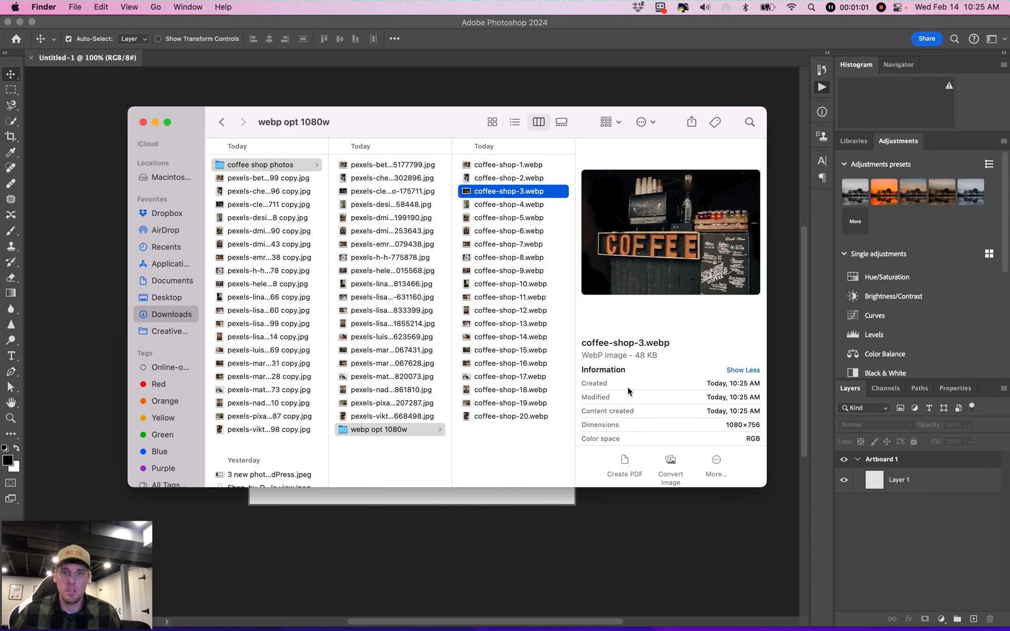
mouse_move(661, 318)
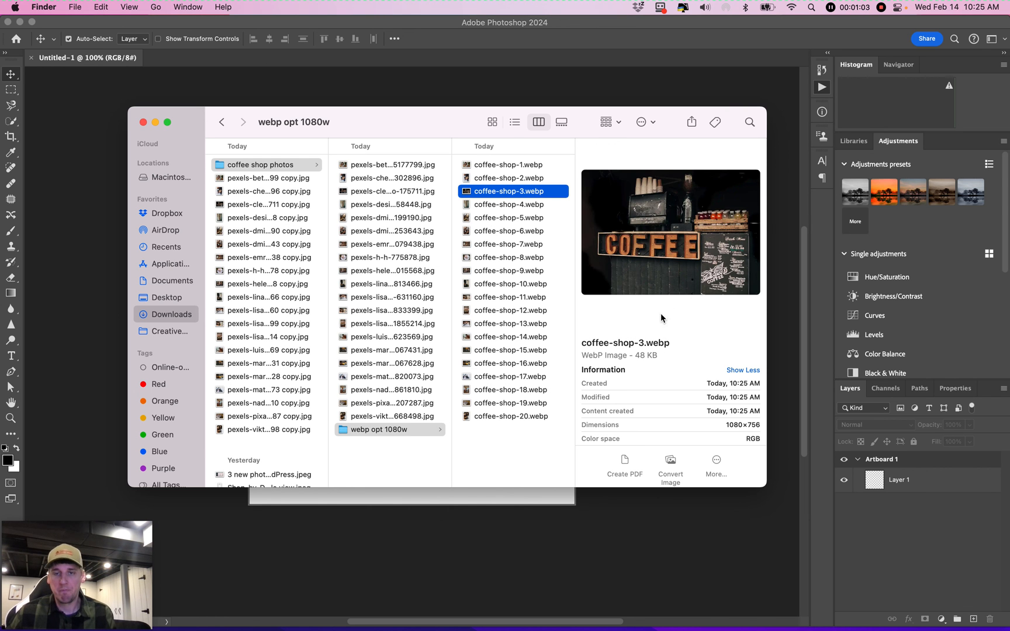
mouse_move(415, 132)
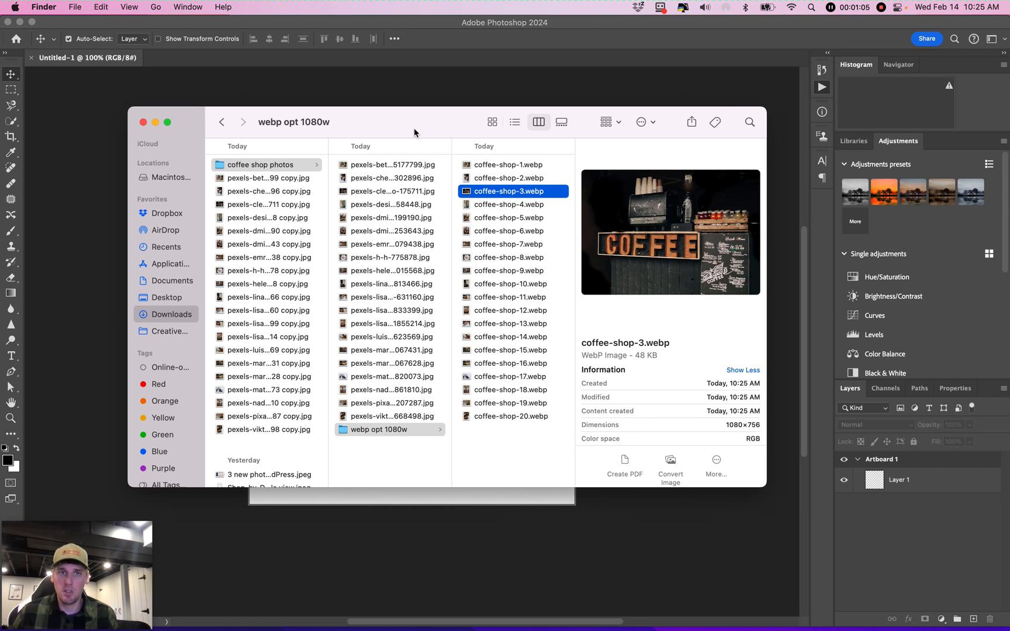
mouse_move(341, 151)
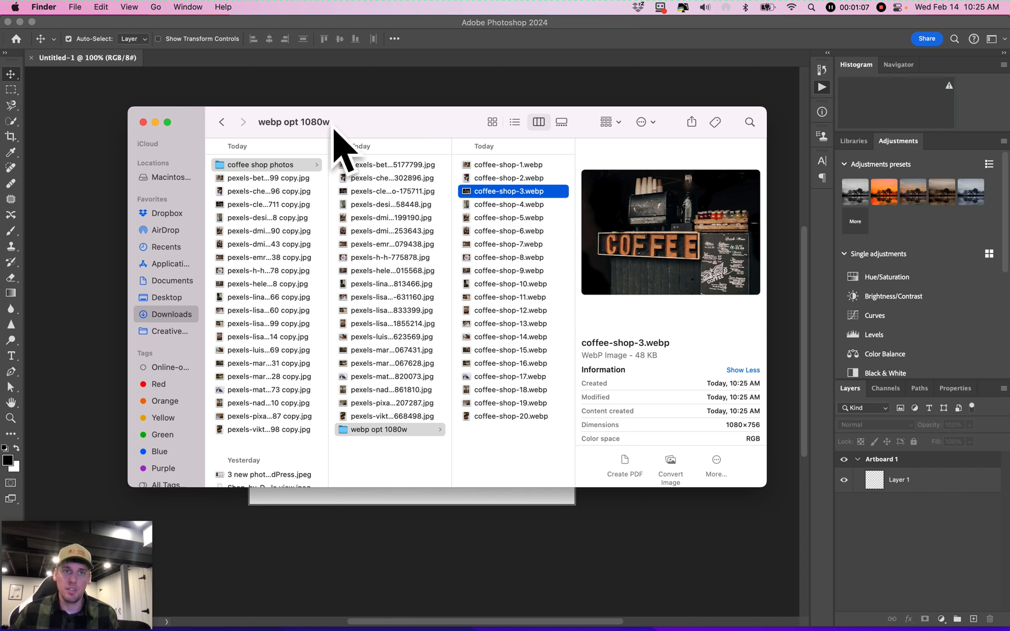
mouse_move(384, 133)
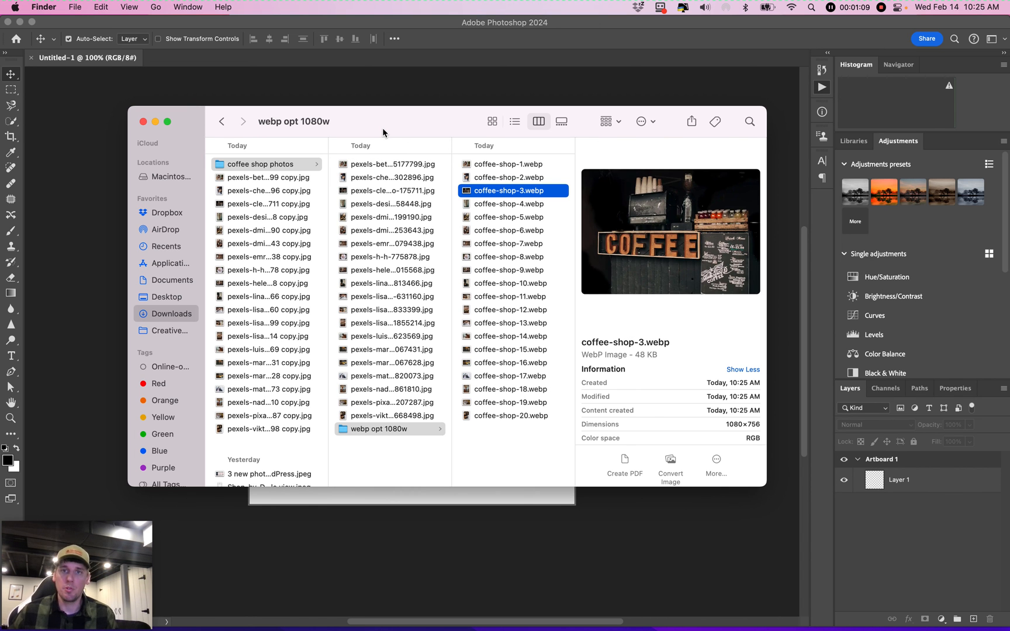